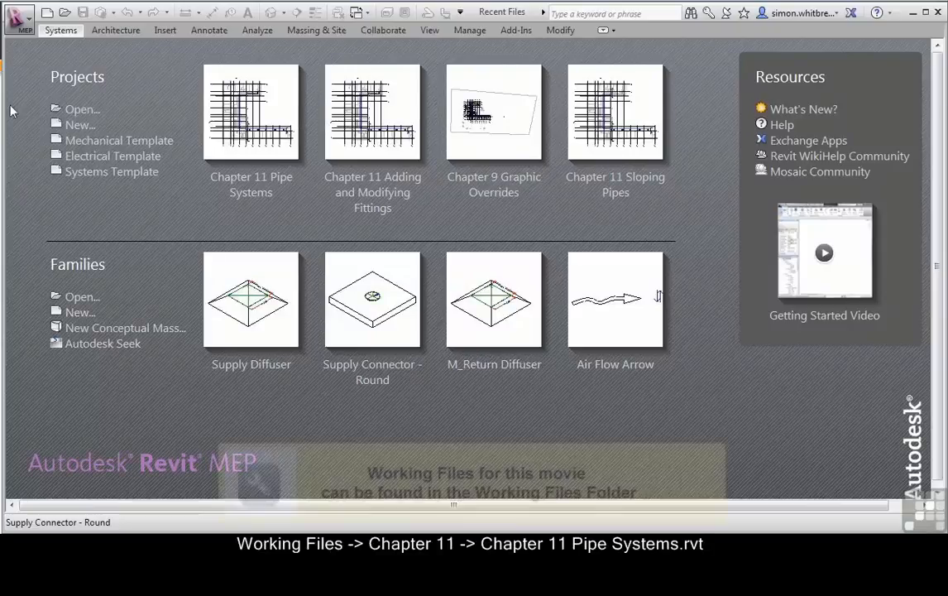
Open the Chapter 11 Pipe Systems.rvt project from the Chapter 11 working files.
{"action": "left_click", "coordinate": [81, 109]}
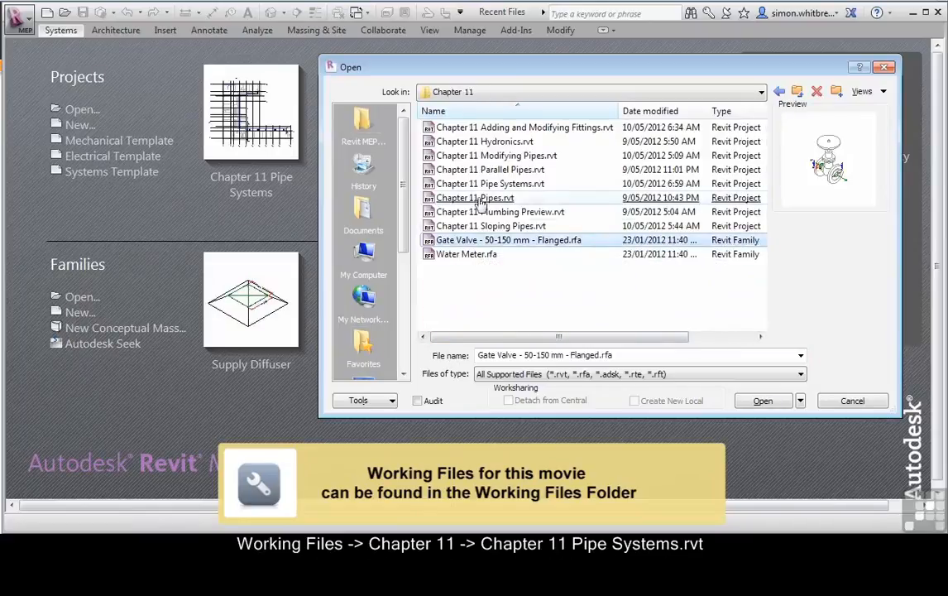
{"action": "left_click", "coordinate": [492, 182]}
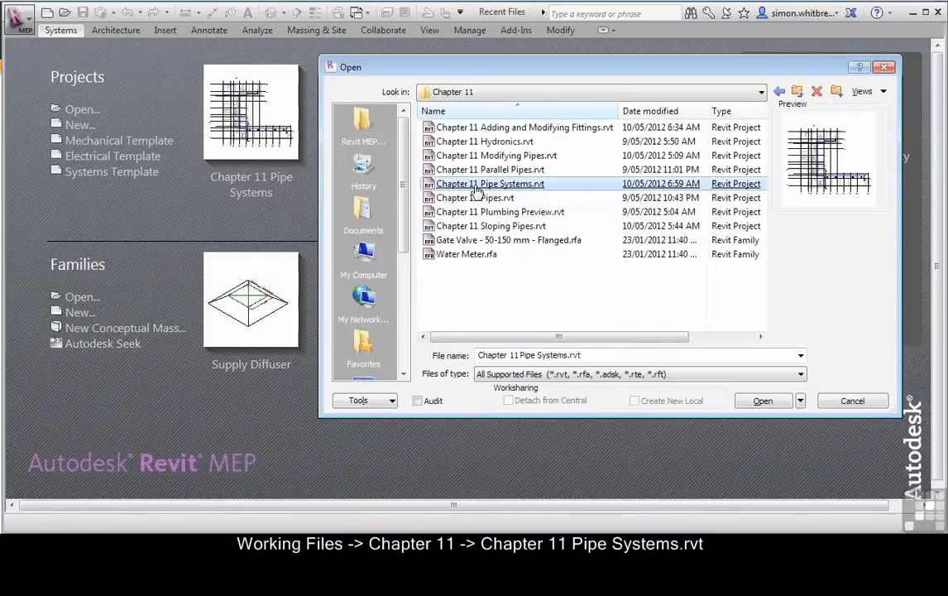
{"action": "left_click", "coordinate": [761, 401]}
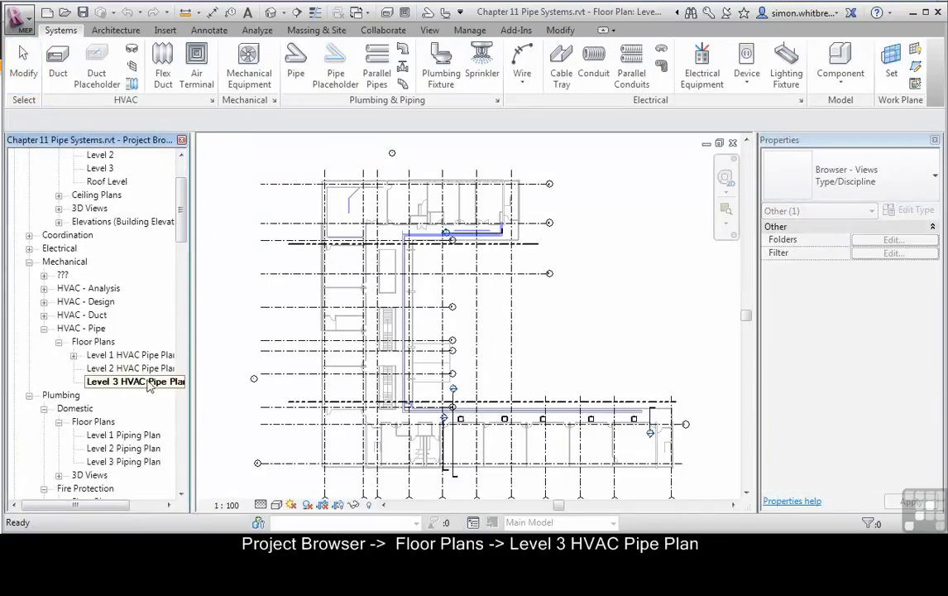
Show the Level 3 HVAC Pipe Plan and select a ceiling-ducted fan coil unit.
{"action": "double_click", "coordinate": [129, 380]}
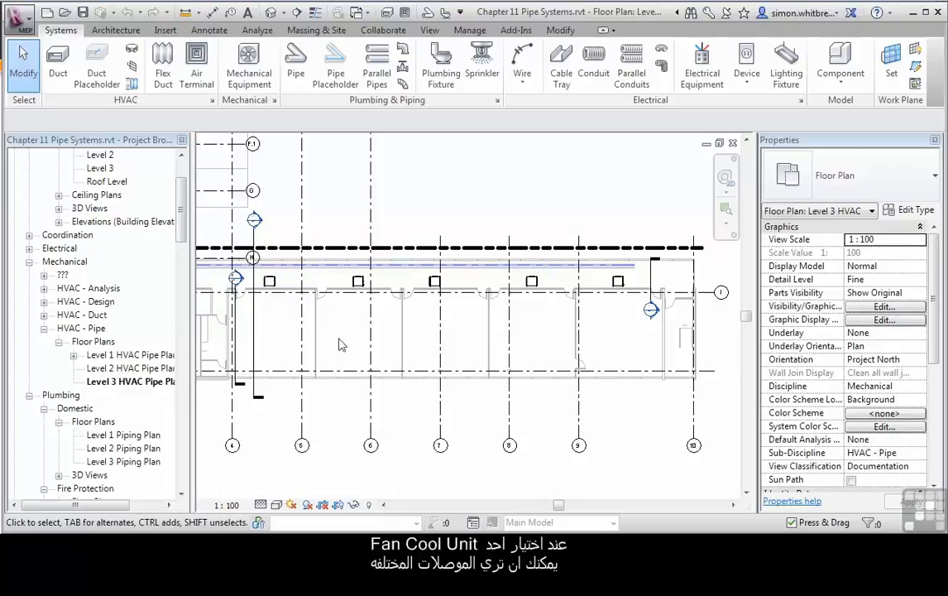
{"action": "left_click", "coordinate": [281, 278]}
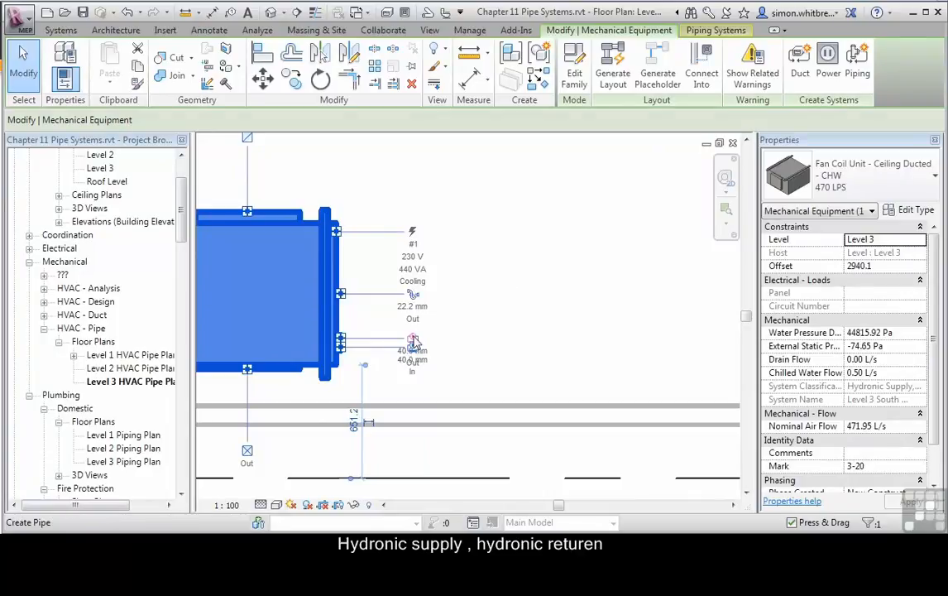
{"action": "mouse_move", "coordinate": [374, 409]}
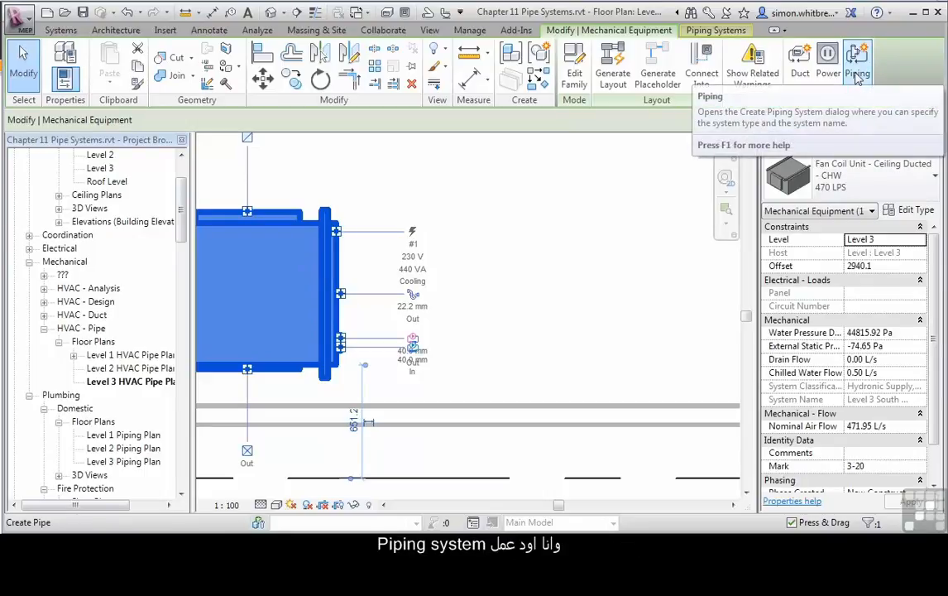
Create a Level 3 Hydronic Return piping system named South Side Return, opened in the System Editor.
{"action": "left_click", "coordinate": [858, 63]}
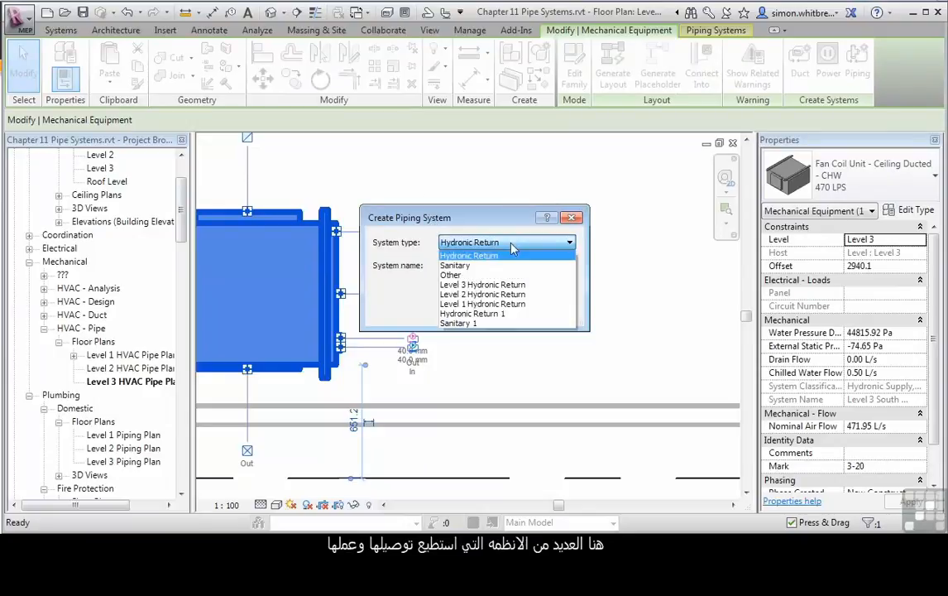
{"action": "mouse_move", "coordinate": [494, 294]}
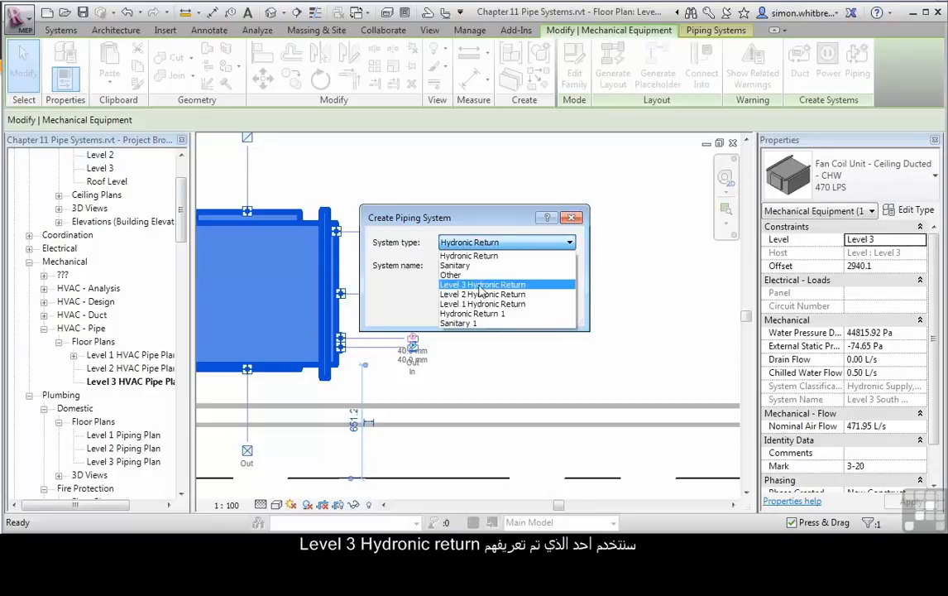
{"action": "left_click", "coordinate": [484, 284]}
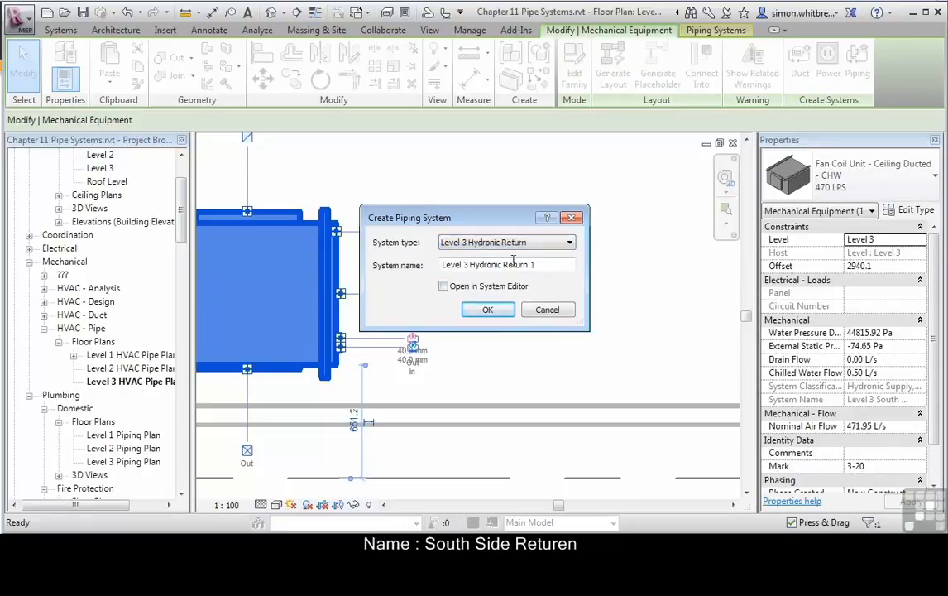
{"action": "triple_click", "coordinate": [506, 265]}
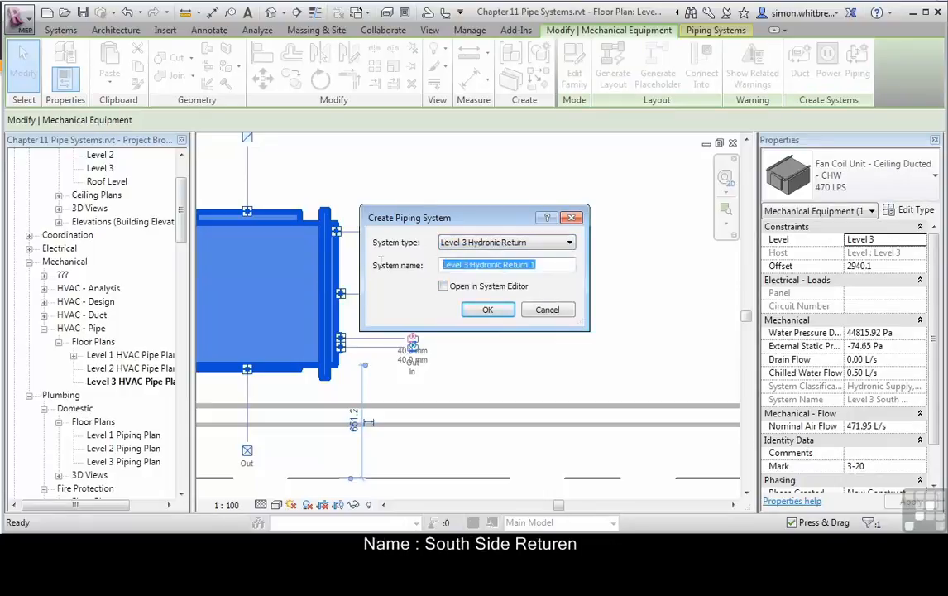
{"action": "type", "text": "South Side Return"}
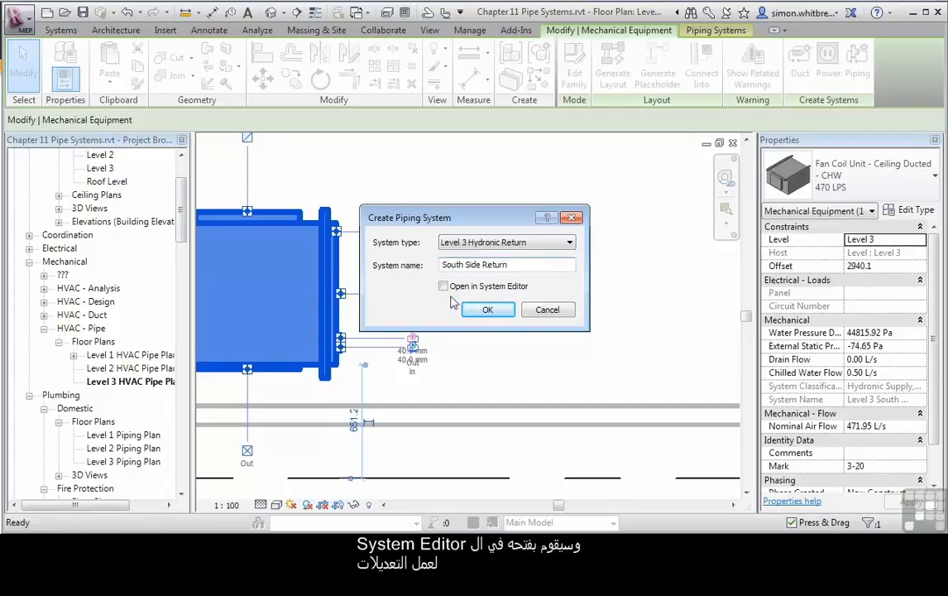
{"action": "left_click", "coordinate": [443, 284]}
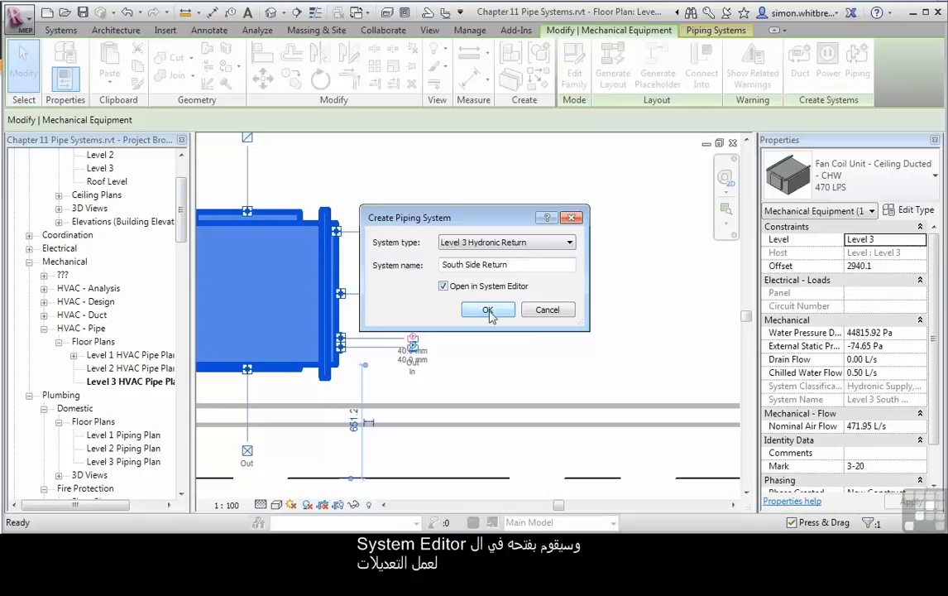
{"action": "left_click", "coordinate": [488, 309]}
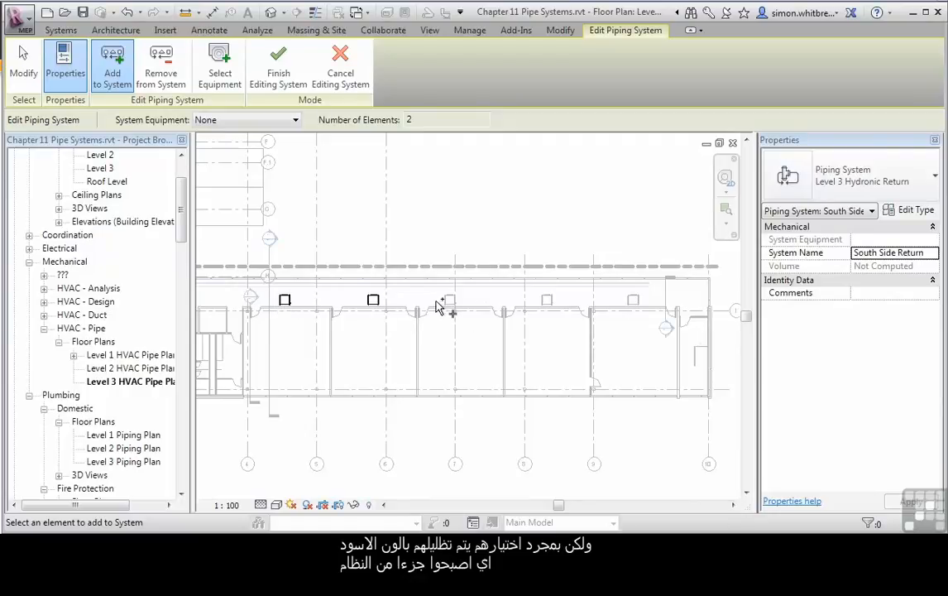
Add the remaining fan coil units to South Side Return, finish editing, and reselect a unit.
{"action": "left_click", "coordinate": [450, 299]}
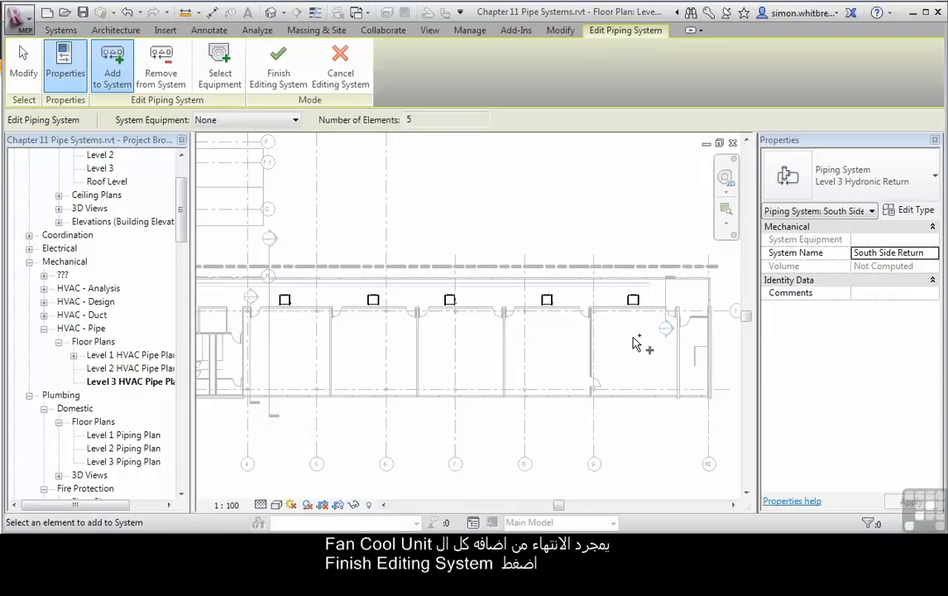
{"action": "mouse_move", "coordinate": [278, 67]}
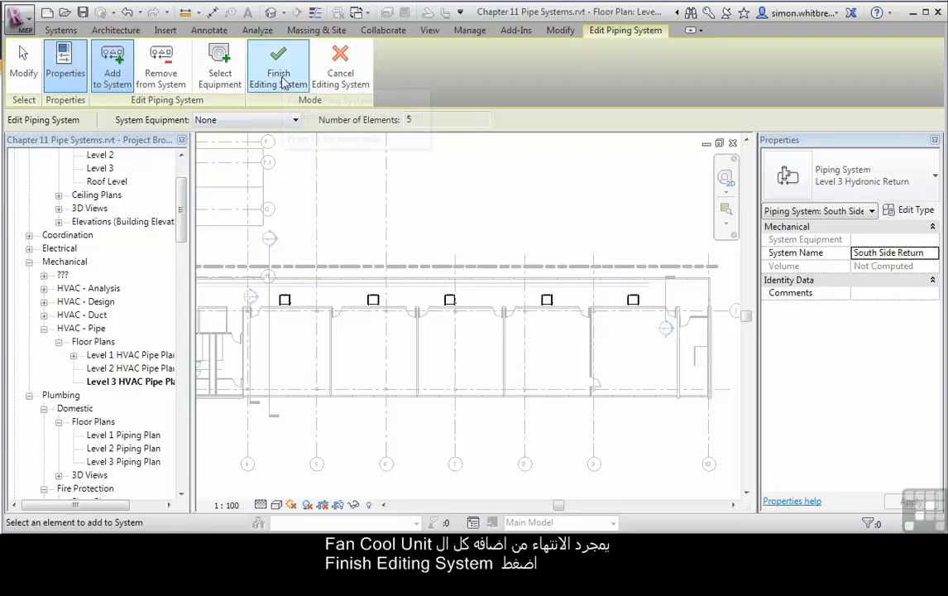
{"action": "left_click", "coordinate": [278, 66]}
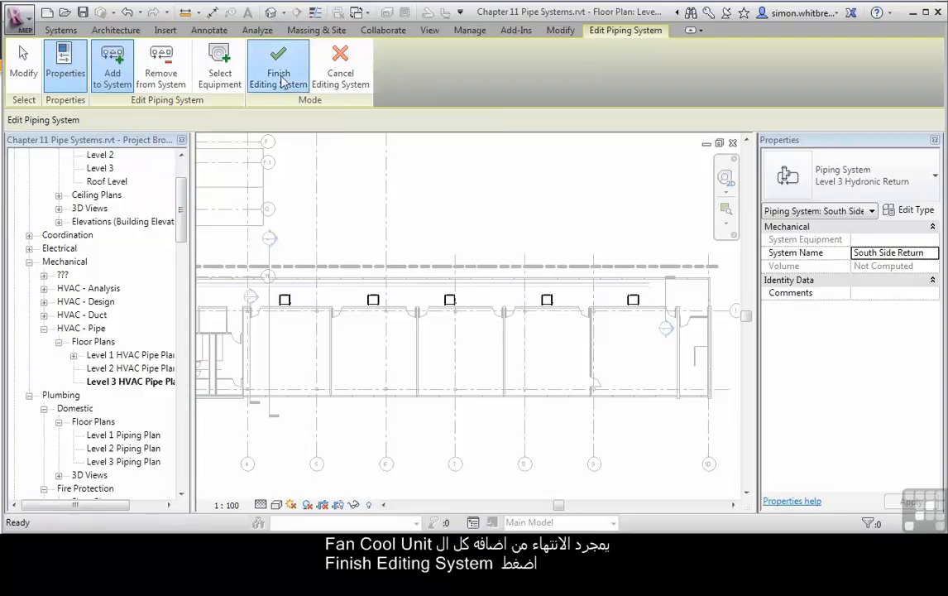
{"action": "left_click", "coordinate": [278, 66]}
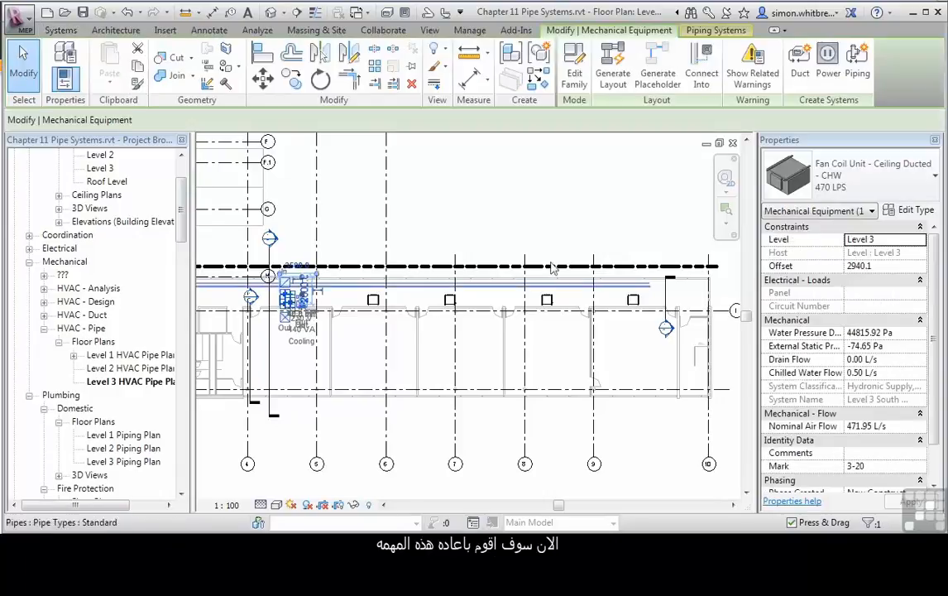
Create a Sanitary piping system named South FCU Drain, set to open in the System Editor.
{"action": "left_click", "coordinate": [858, 63]}
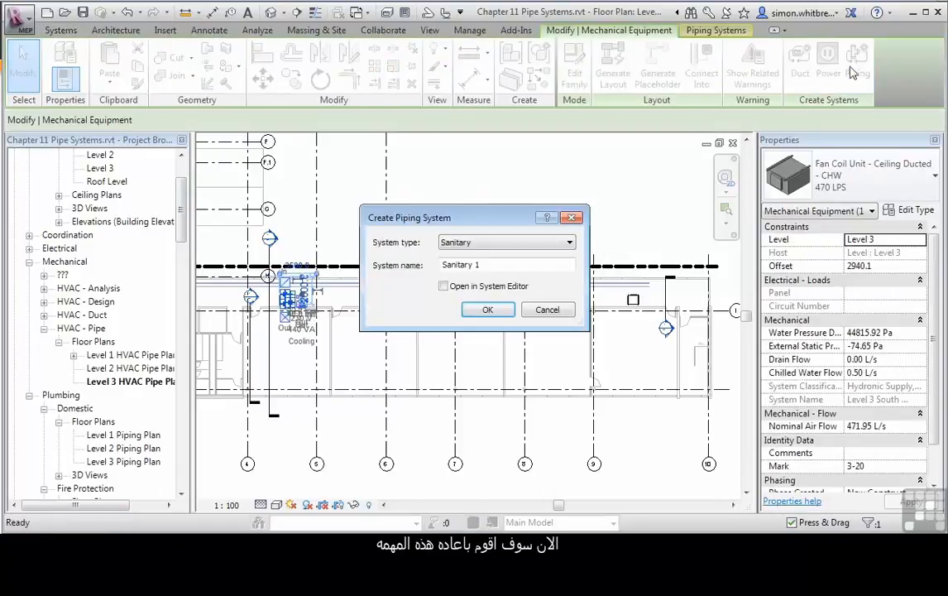
{"action": "left_click", "coordinate": [569, 242]}
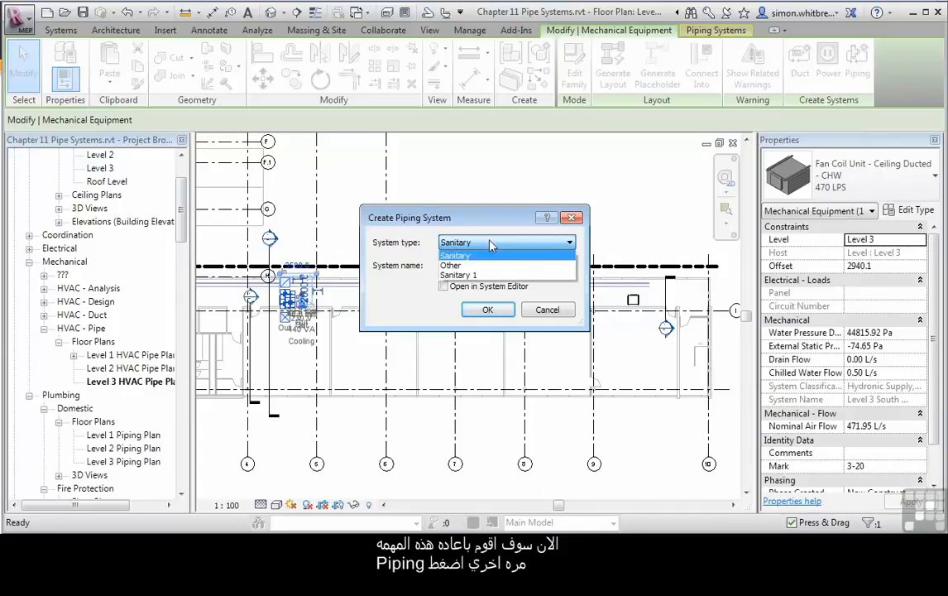
{"action": "left_click", "coordinate": [460, 255]}
{"action": "type", "text": "S"}
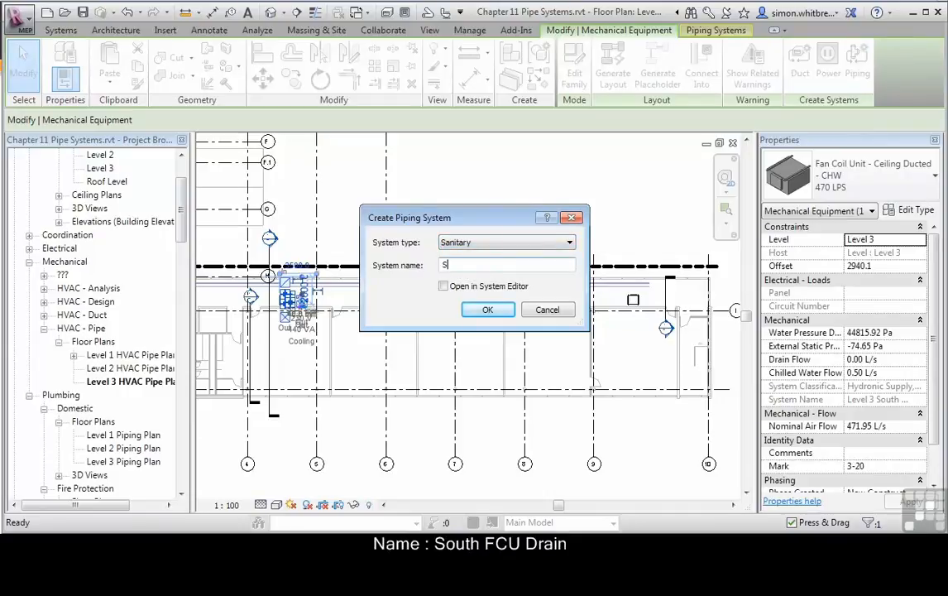
{"action": "type", "text": "outh FCU Drain"}
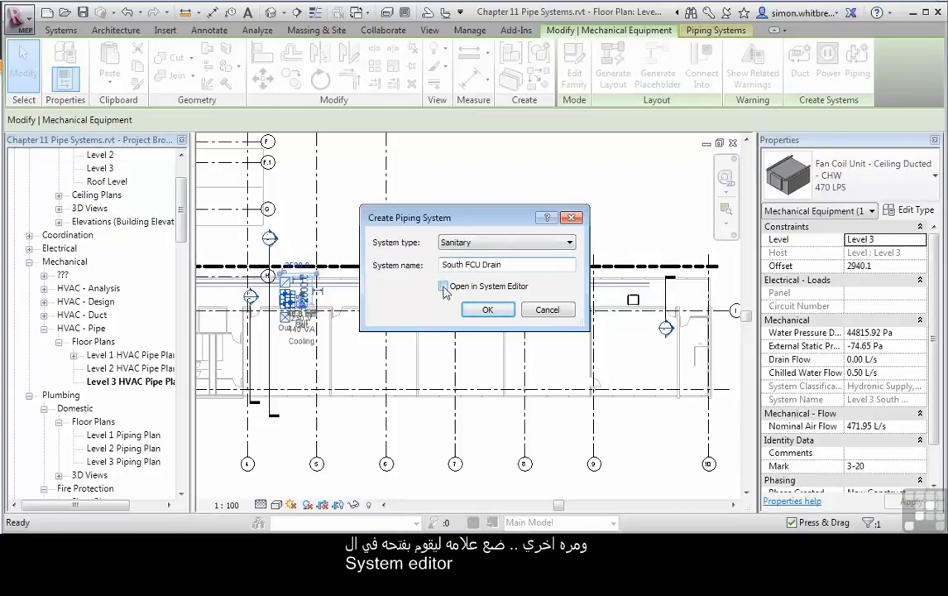
{"action": "left_click", "coordinate": [487, 310]}
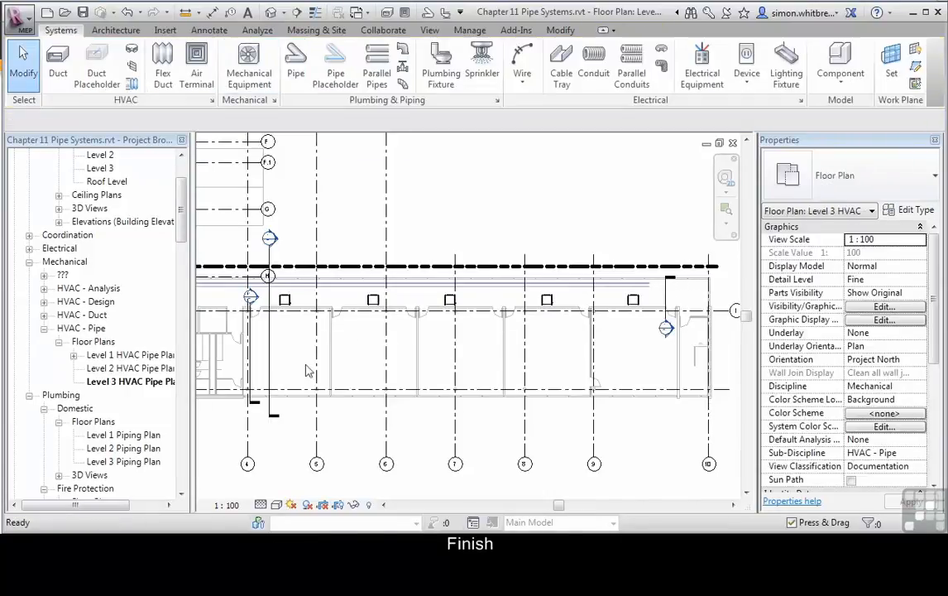
Select a fan coil unit again in the Level 3 plan after finishing the drain system.
{"action": "left_click", "coordinate": [296, 296]}
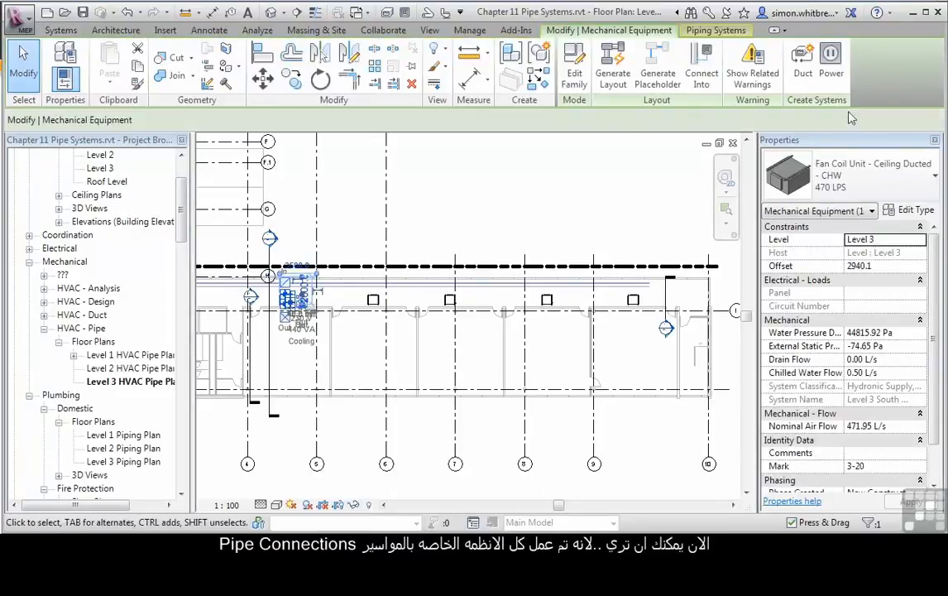
{"action": "mouse_move", "coordinate": [802, 59]}
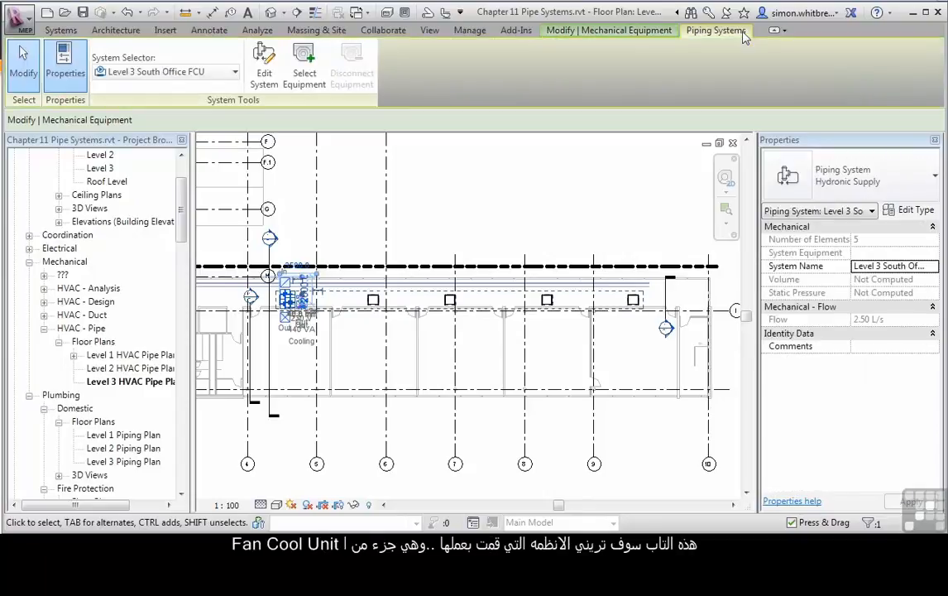
{"action": "mouse_move", "coordinate": [308, 114]}
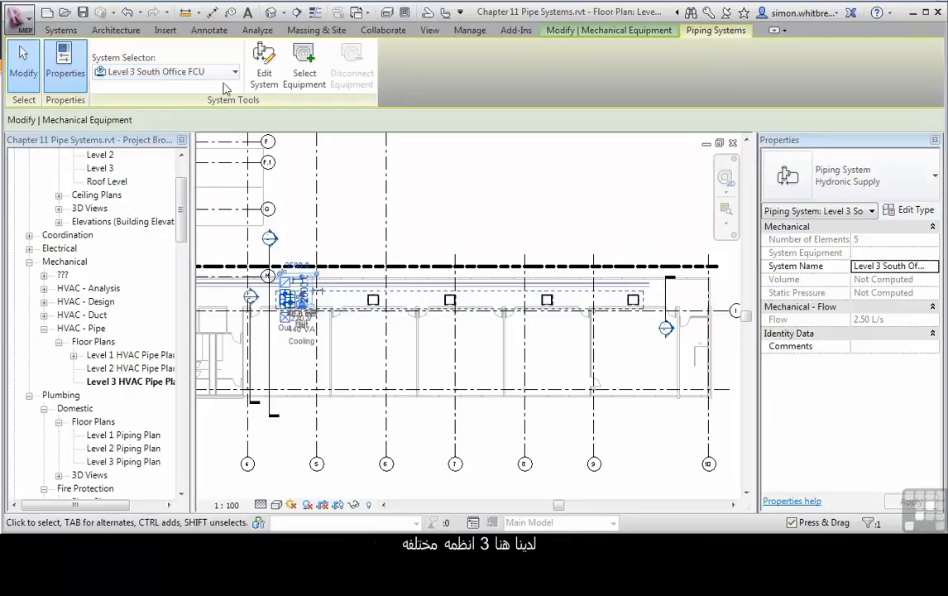
Step through the unit's systems via the System Selector: South FCU Drain, then South Side Return.
{"action": "left_click", "coordinate": [236, 71]}
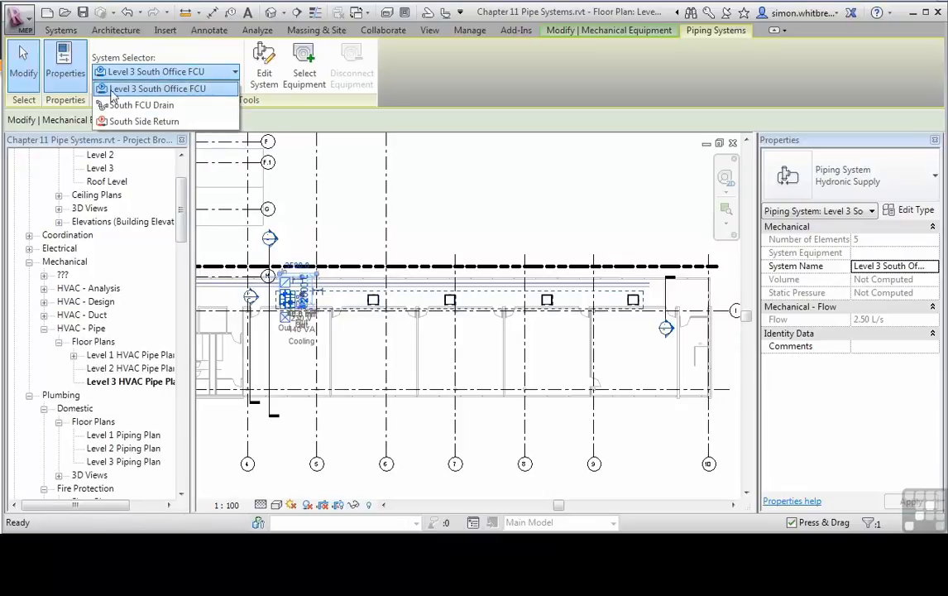
{"action": "left_click", "coordinate": [141, 105]}
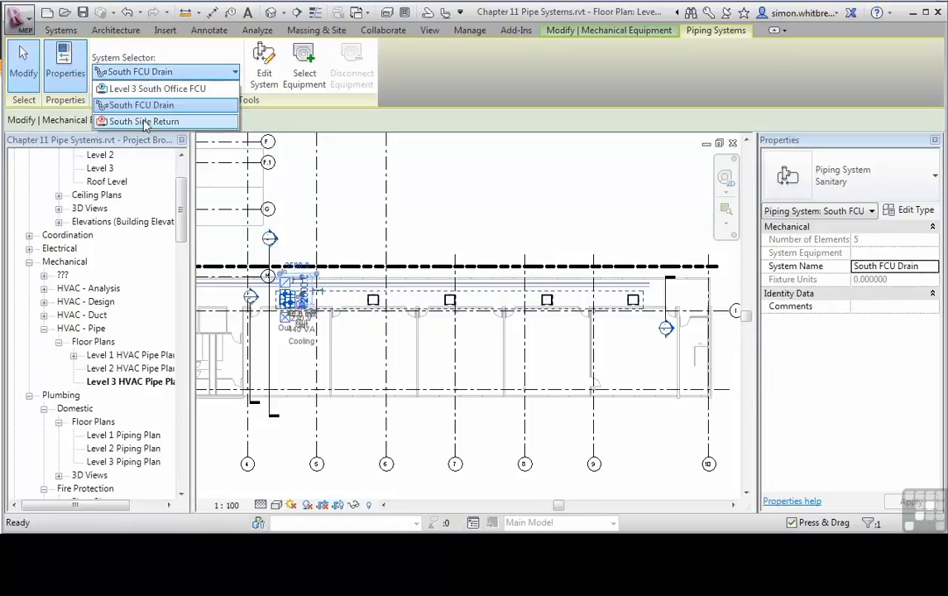
{"action": "left_click", "coordinate": [144, 120]}
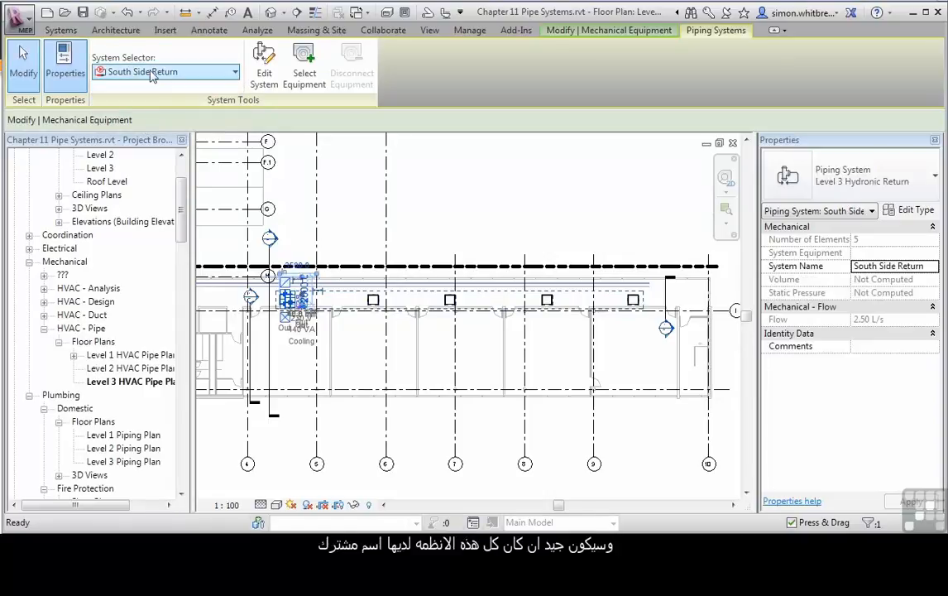
{"action": "left_click", "coordinate": [236, 71]}
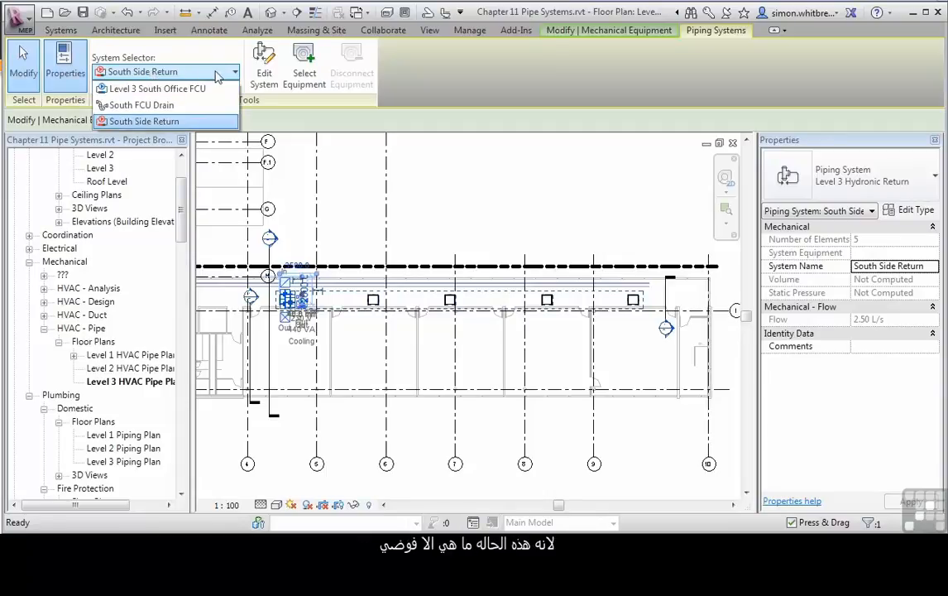
{"action": "mouse_move", "coordinate": [157, 89]}
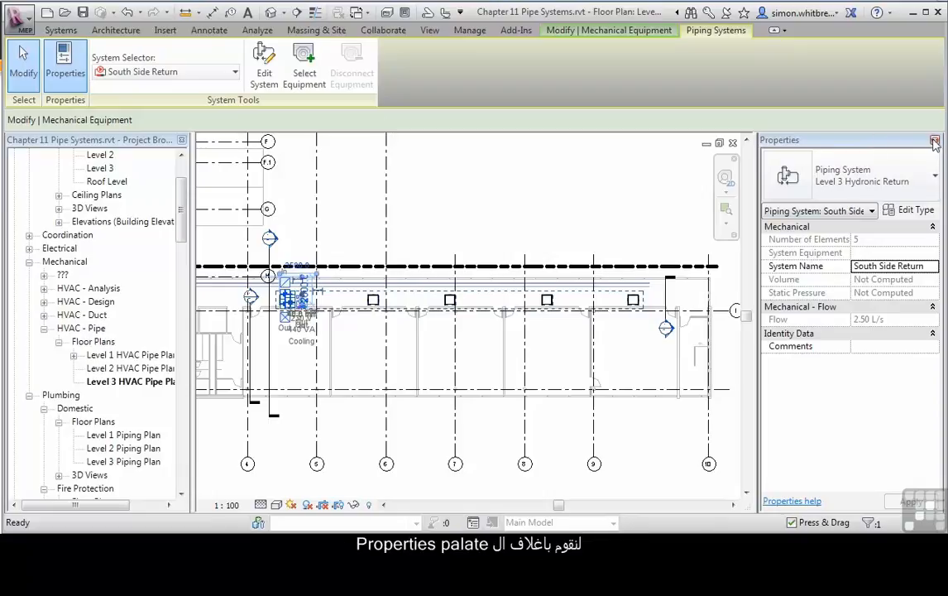
Close the Properties palette and show the System Browser from View > User Interface.
{"action": "left_click", "coordinate": [935, 139]}
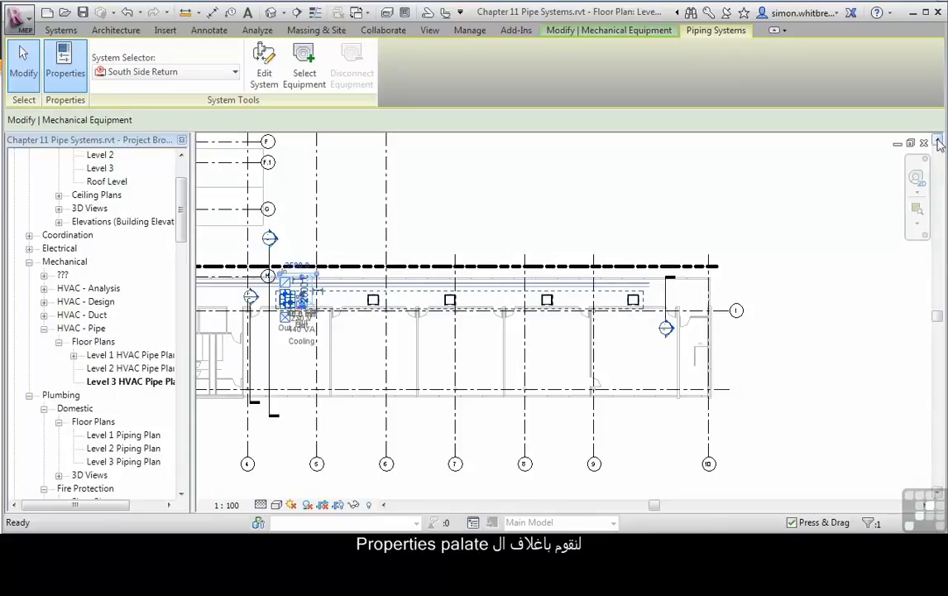
{"action": "left_click", "coordinate": [430, 30]}
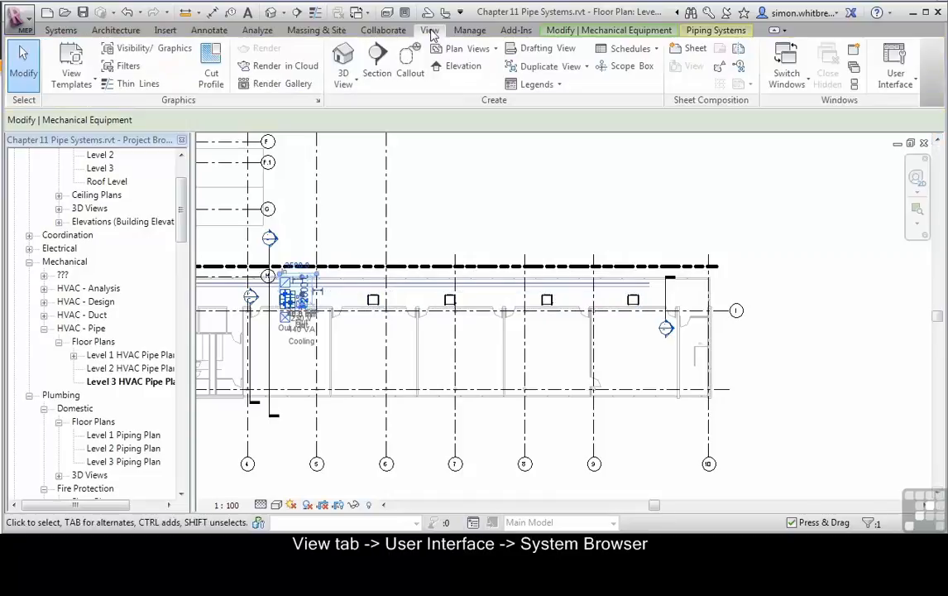
{"action": "left_click", "coordinate": [894, 63]}
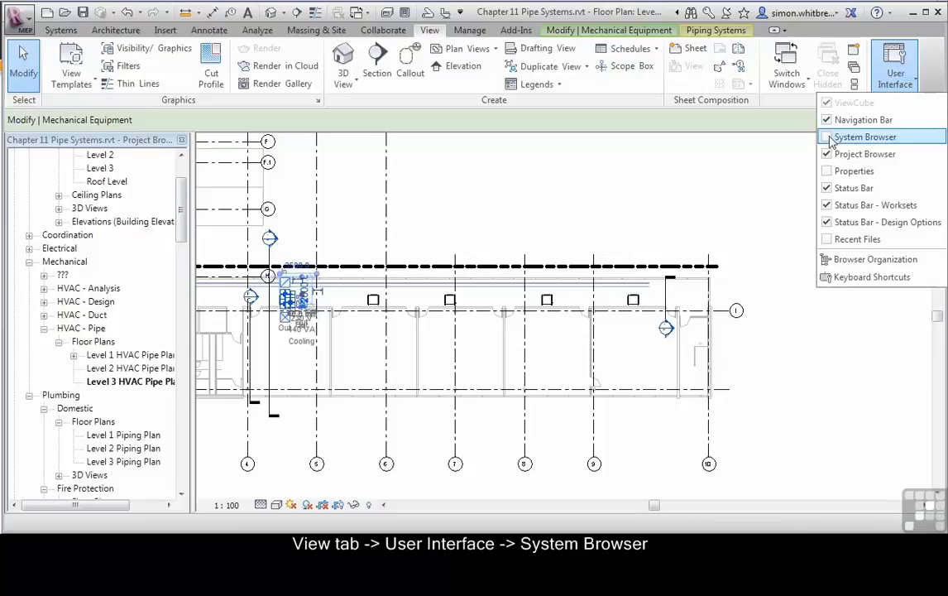
{"action": "left_click", "coordinate": [865, 136]}
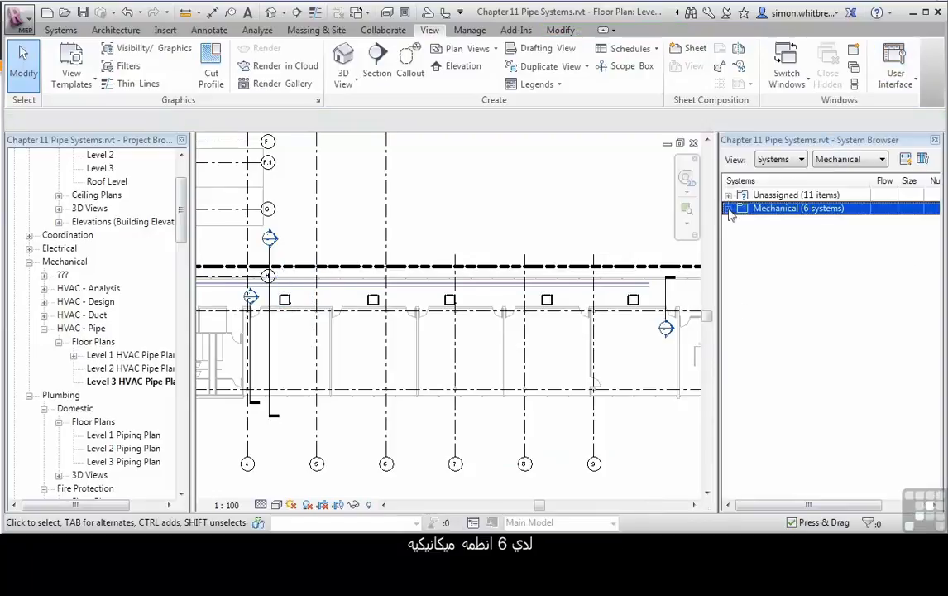
Filter the System Browser to Piping, expand the hydronic and sanitary groups, and select Level 3 South Office FCU.
{"action": "left_click", "coordinate": [728, 209]}
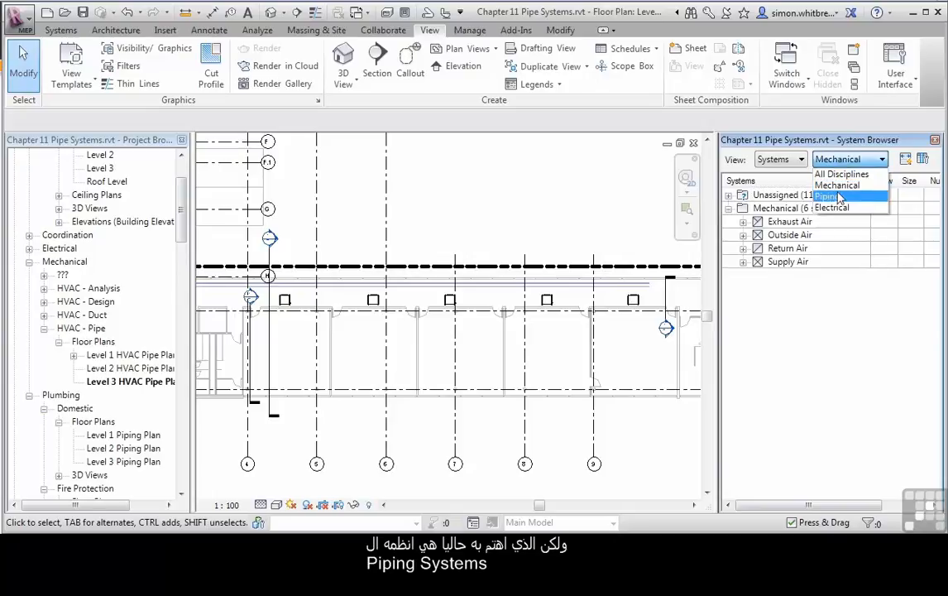
{"action": "left_click", "coordinate": [828, 197]}
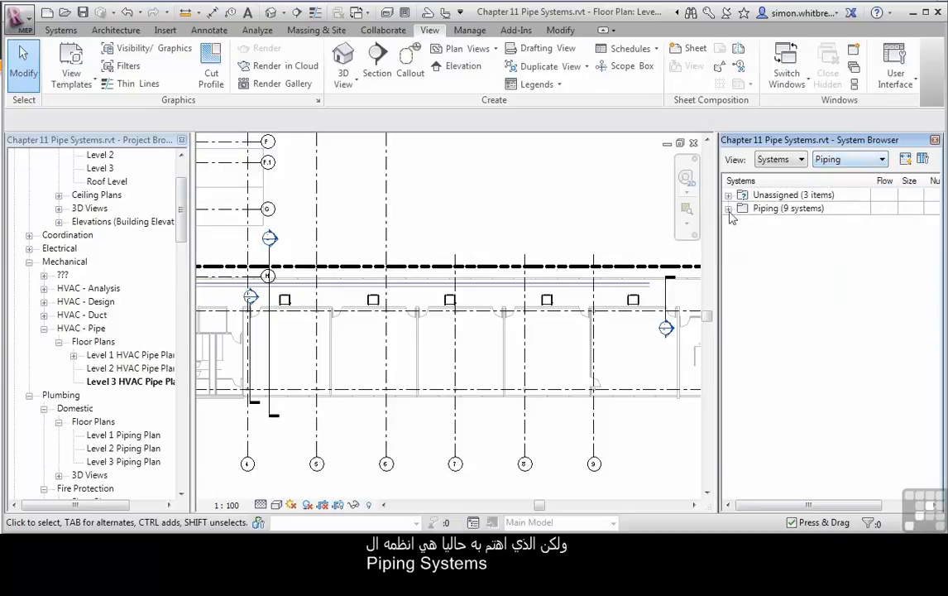
{"action": "left_click", "coordinate": [729, 209]}
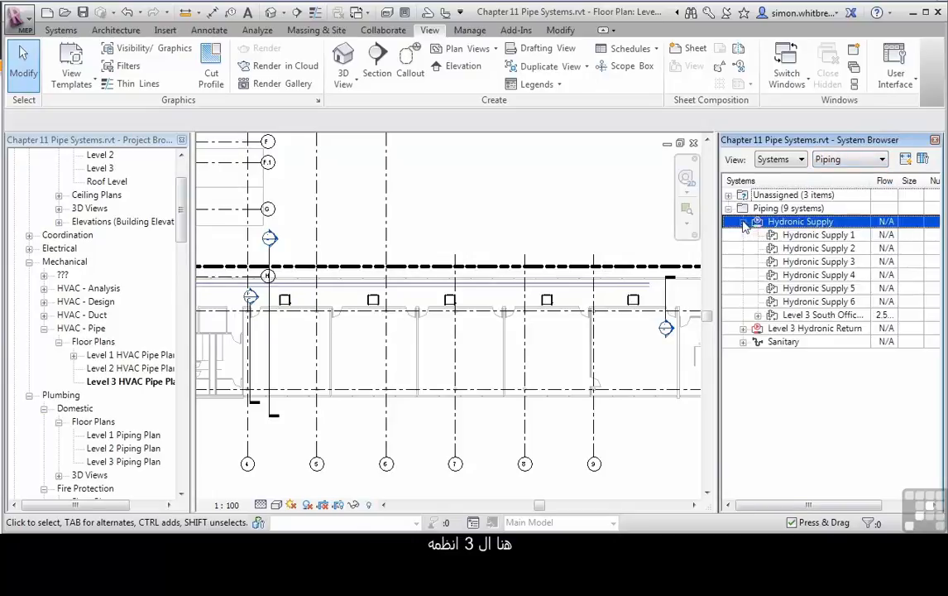
{"action": "left_click", "coordinate": [814, 328]}
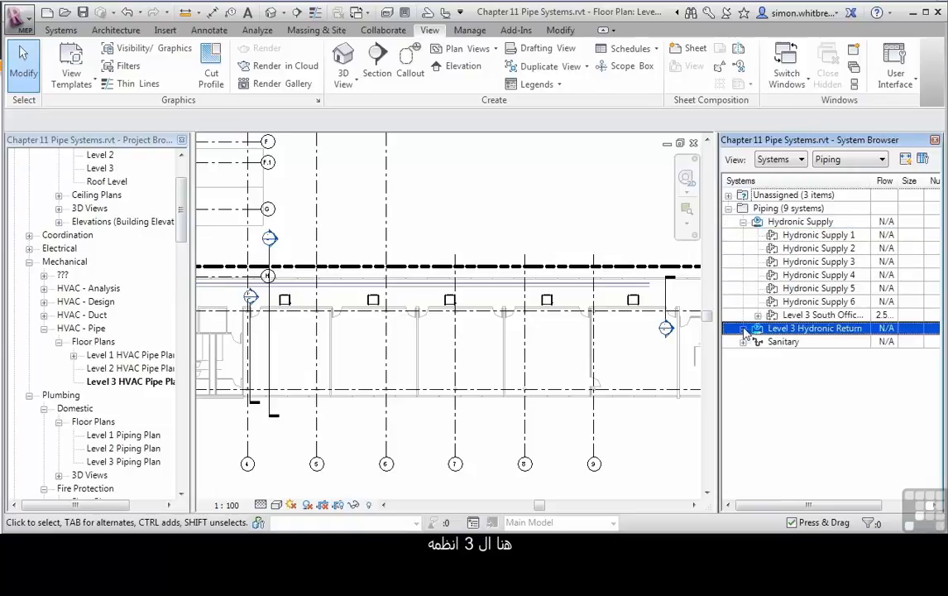
{"action": "left_click", "coordinate": [743, 327]}
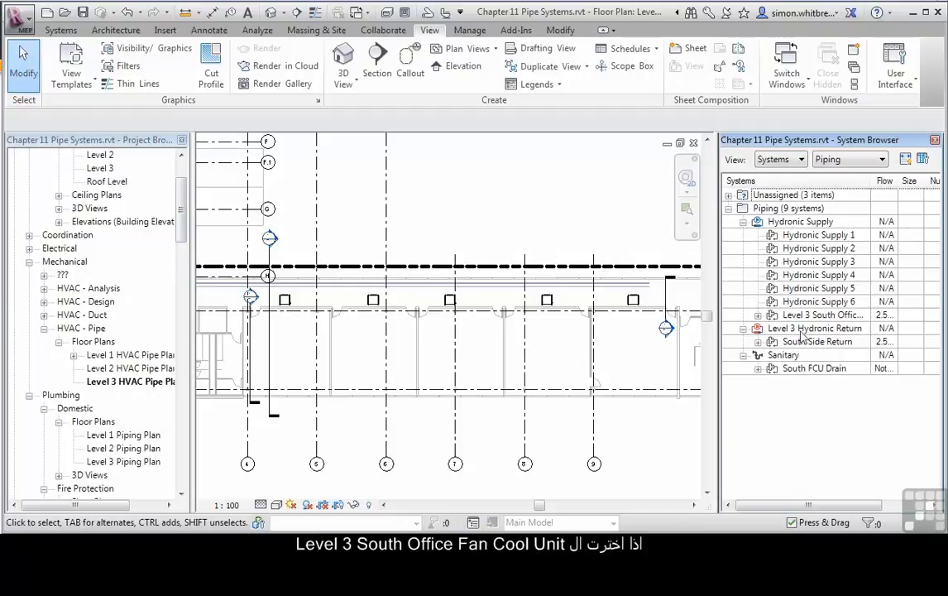
{"action": "left_click", "coordinate": [823, 314]}
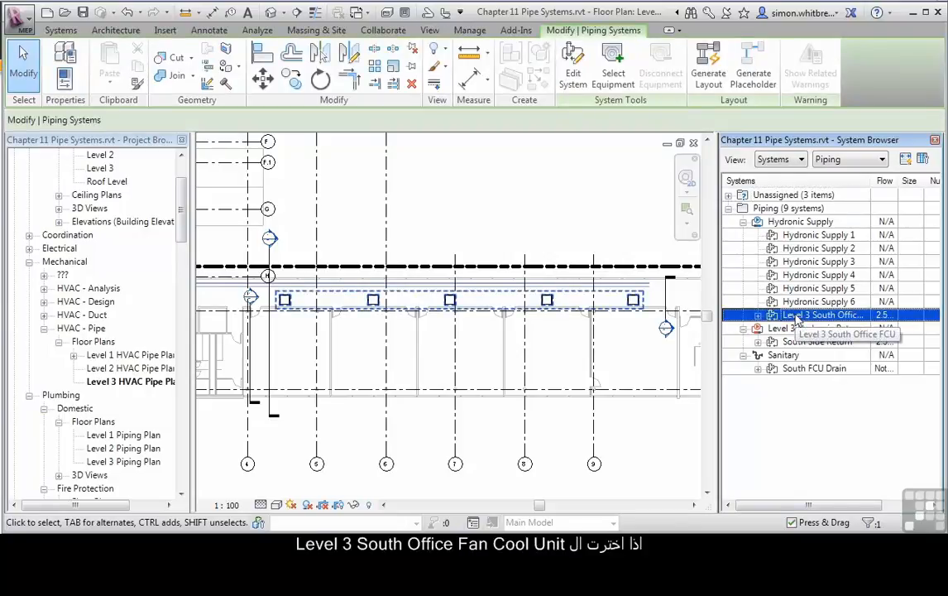
Rename the Level 3 South Office FCU supply system to Level 3 South CHWF via its properties.
{"action": "right_click", "coordinate": [824, 315]}
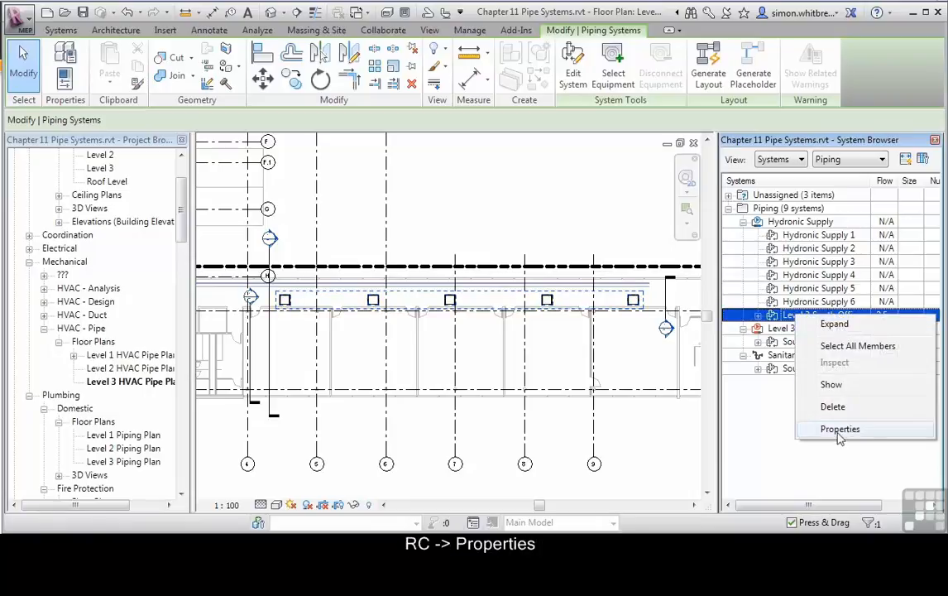
{"action": "left_click", "coordinate": [839, 428]}
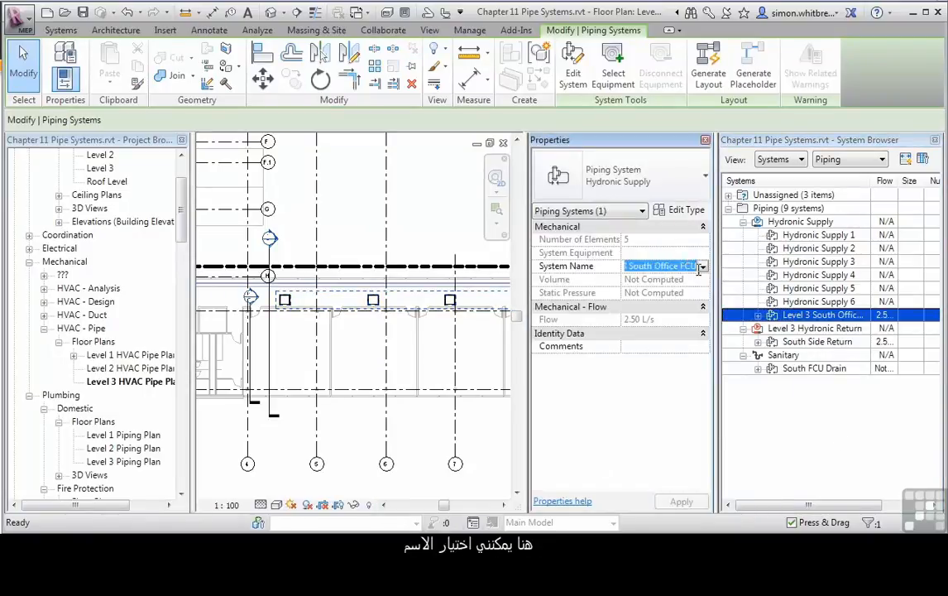
{"action": "type", "text": "Level 3 South C"}
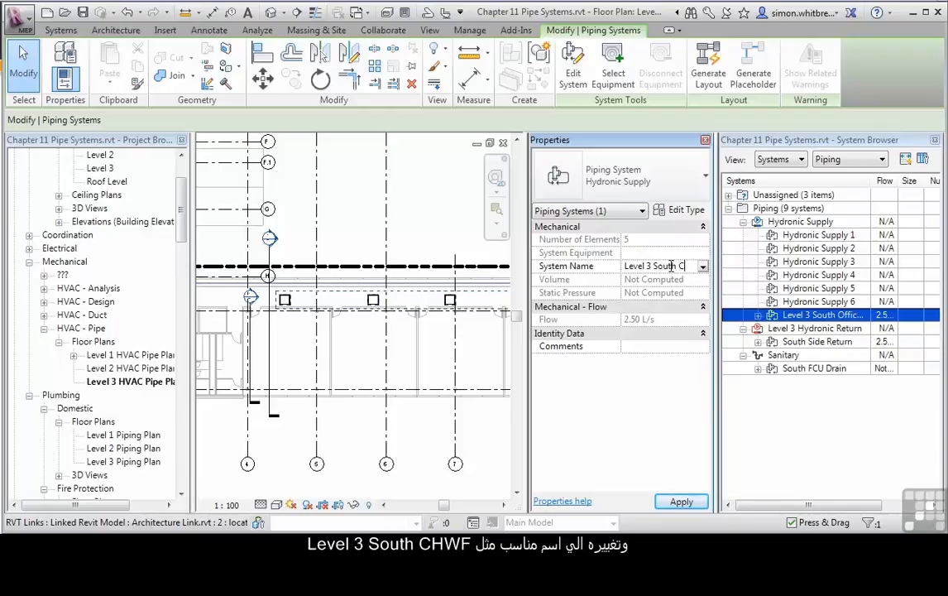
{"action": "type", "text": "HWF"}
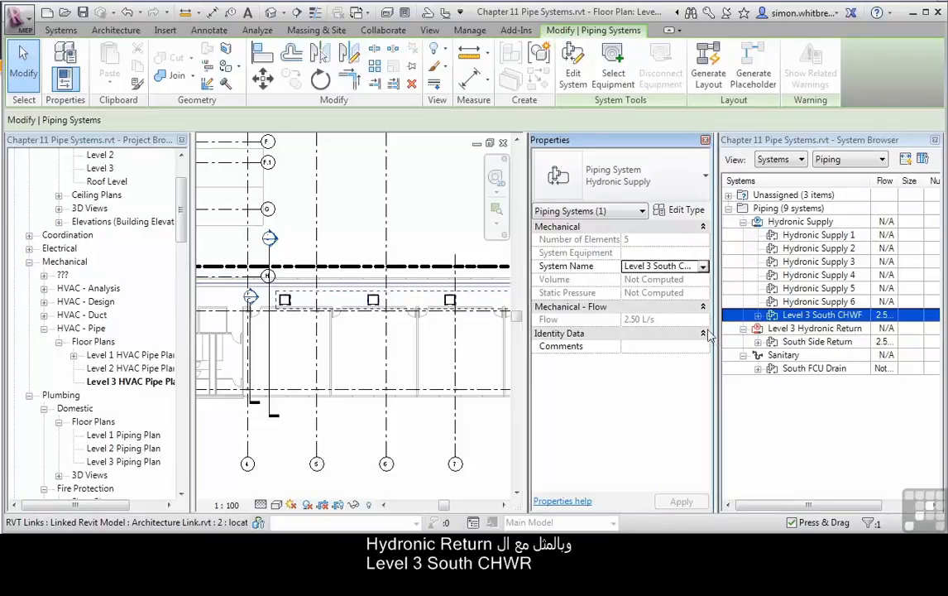
Rename South Side Return to 'Level 3 South CHWR', then begin retyping the South FCU Drain system name.
{"action": "left_click", "coordinate": [818, 340]}
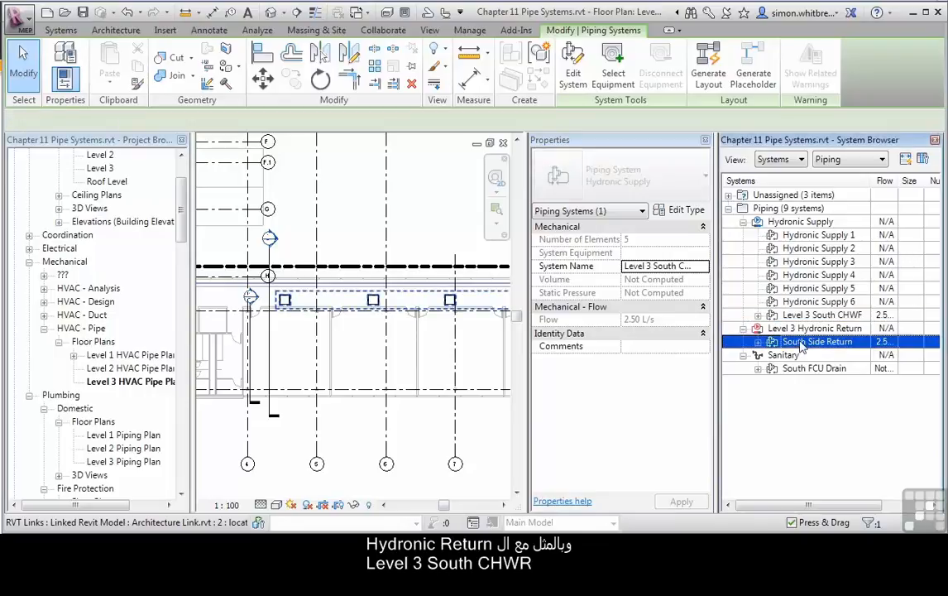
{"action": "left_click", "coordinate": [818, 341]}
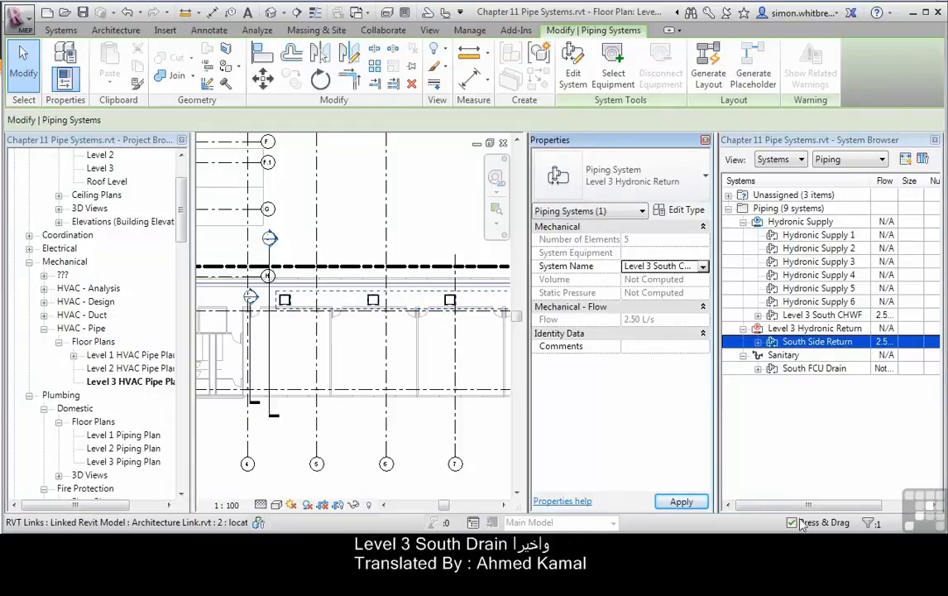
{"action": "left_click", "coordinate": [814, 368]}
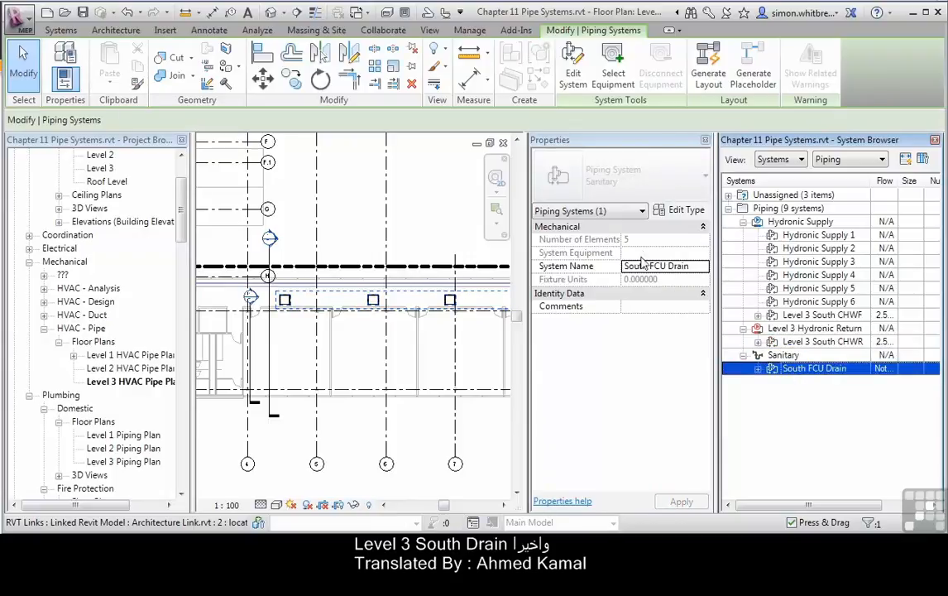
{"action": "type", "text": "Level"}
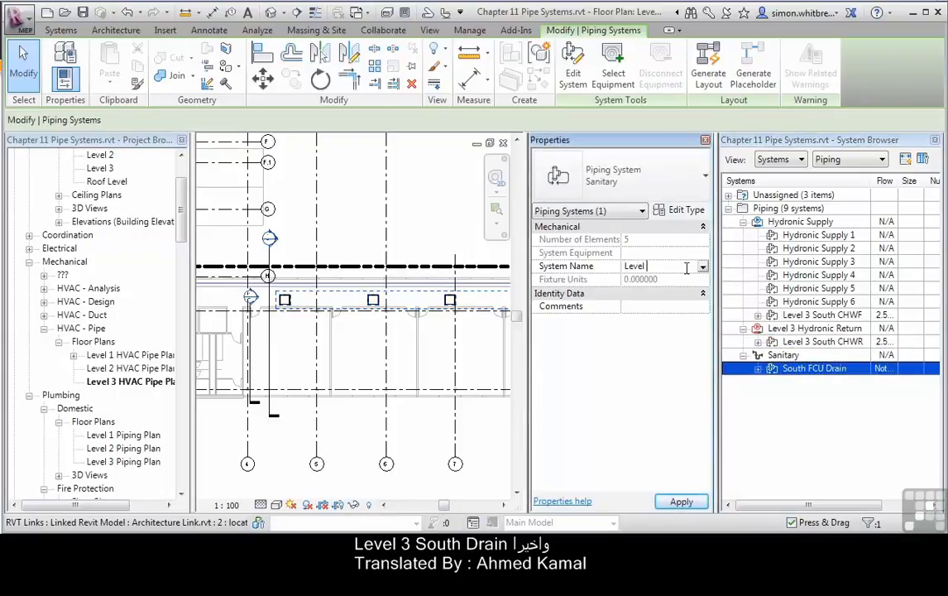